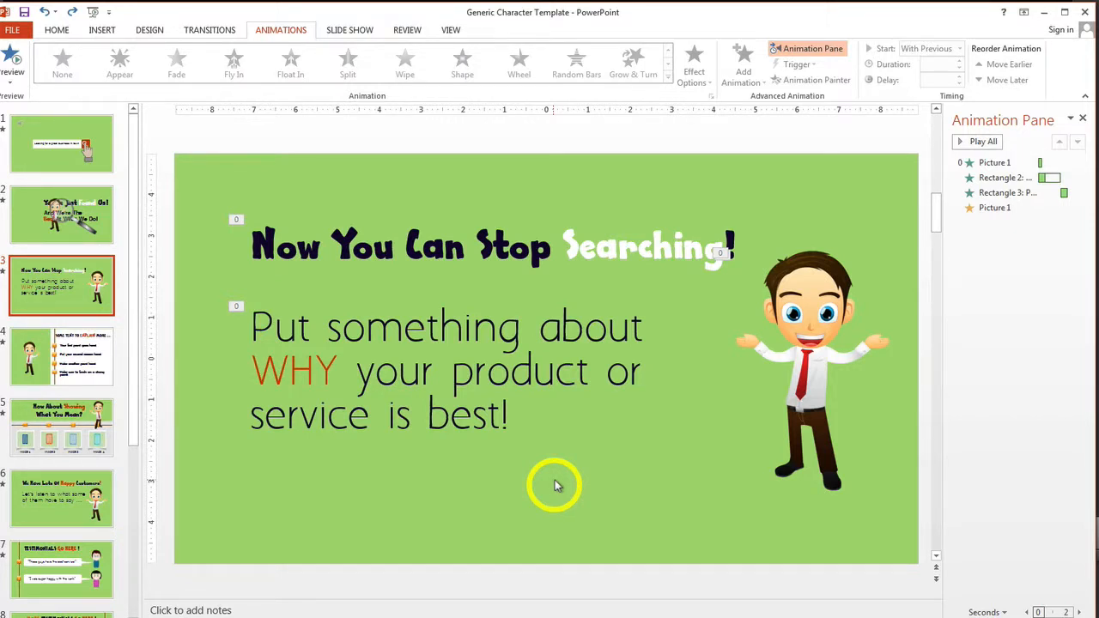
Select the cartoon character picture on slide 3
click(810, 323)
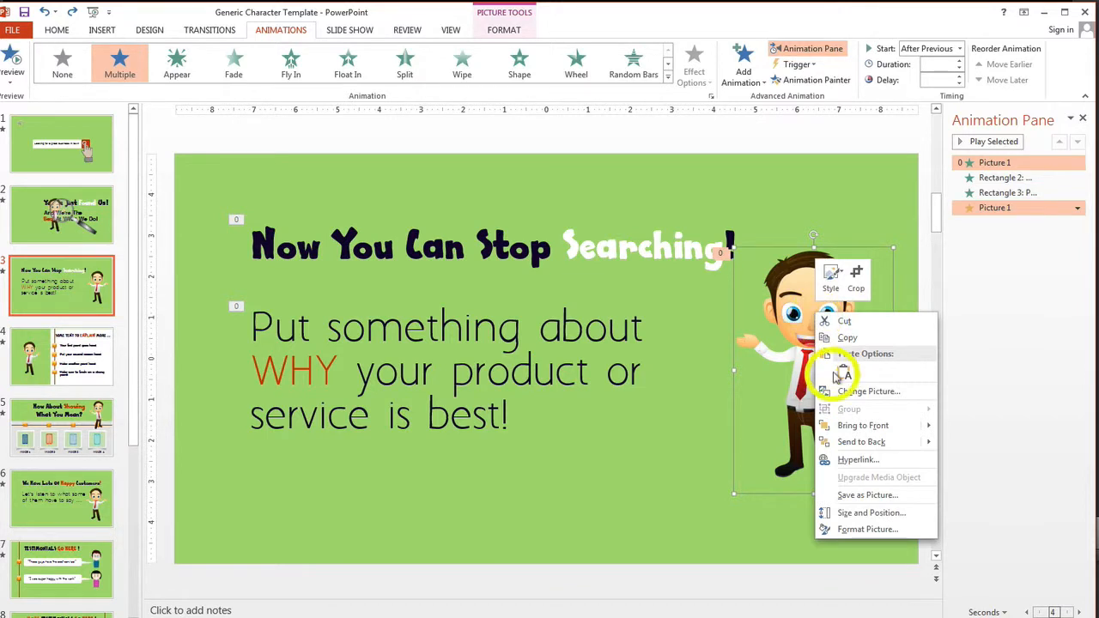
Replace the character with the manpointingleft image from the Bonus Man folder via Change Picture
click(869, 392)
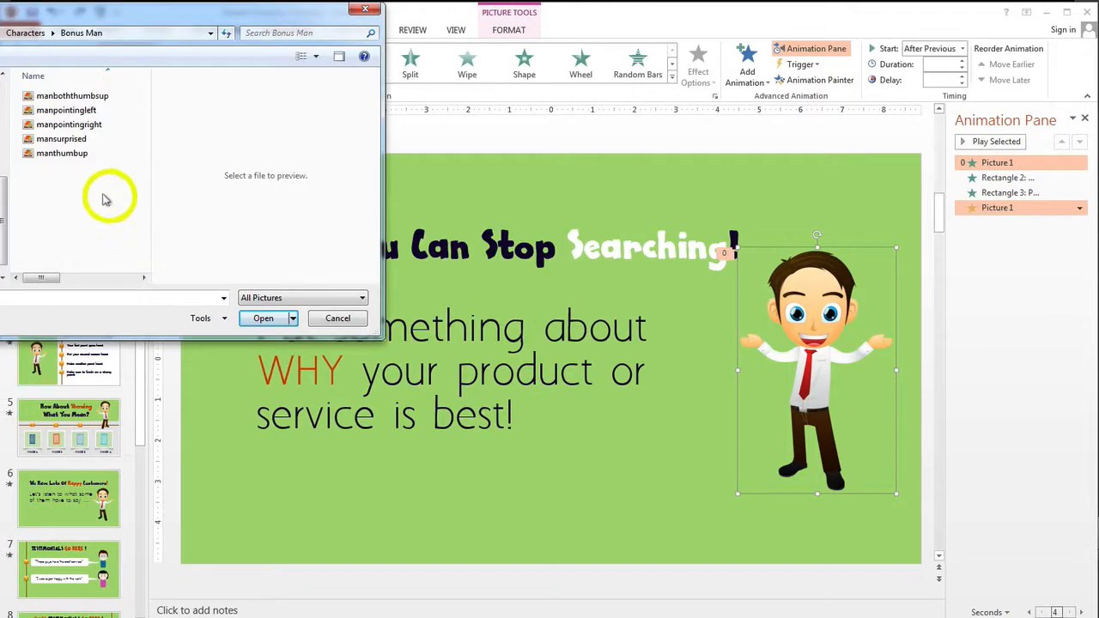
mouse_move(86, 189)
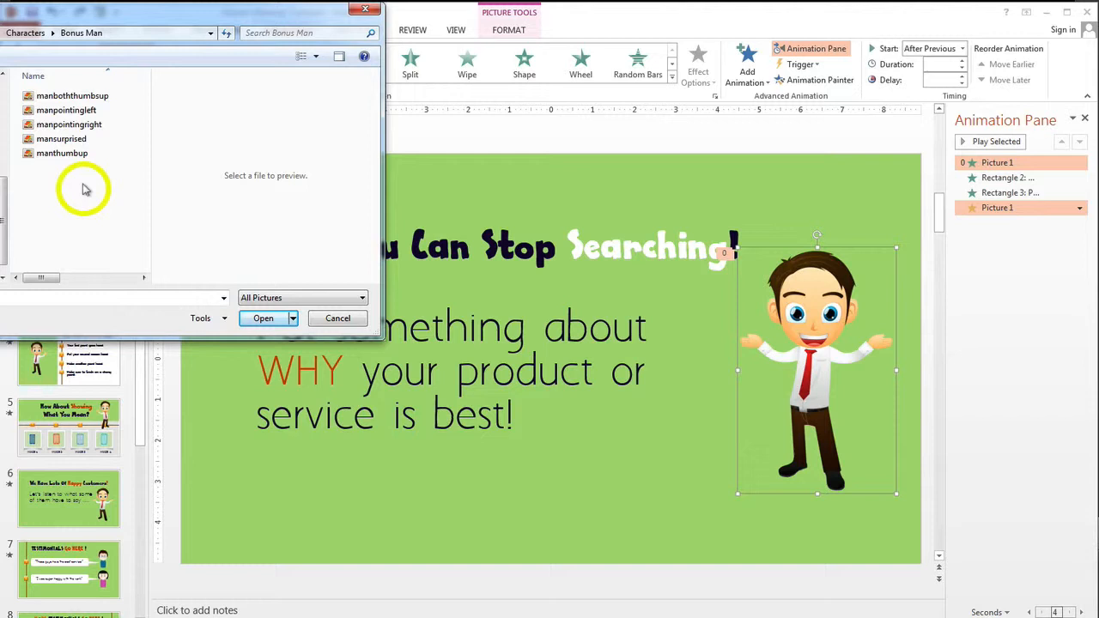
mouse_move(84, 196)
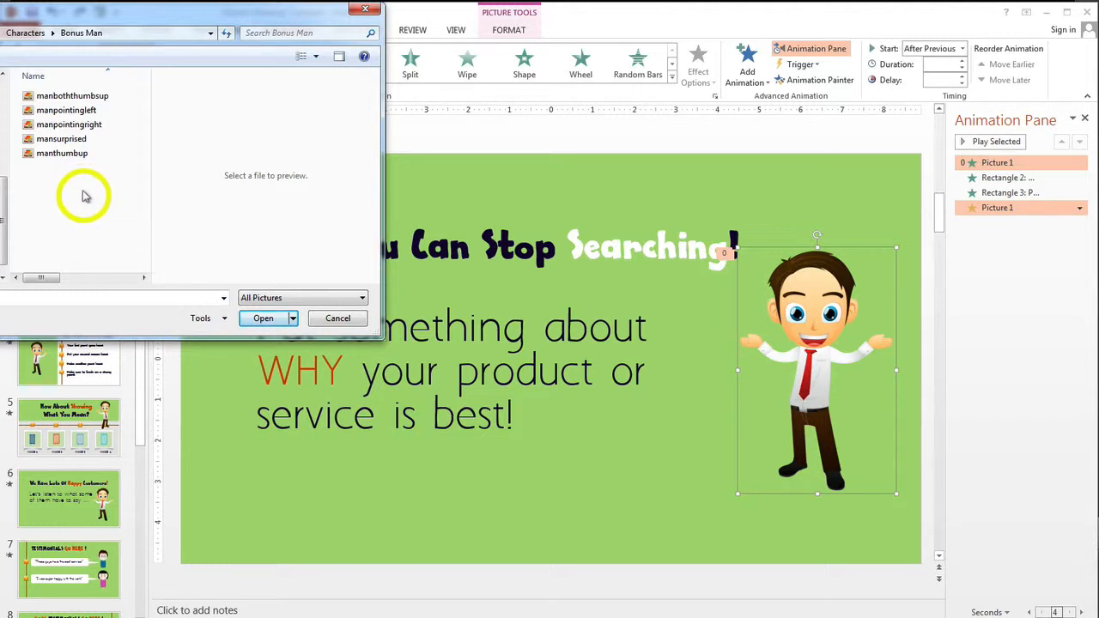
click(65, 110)
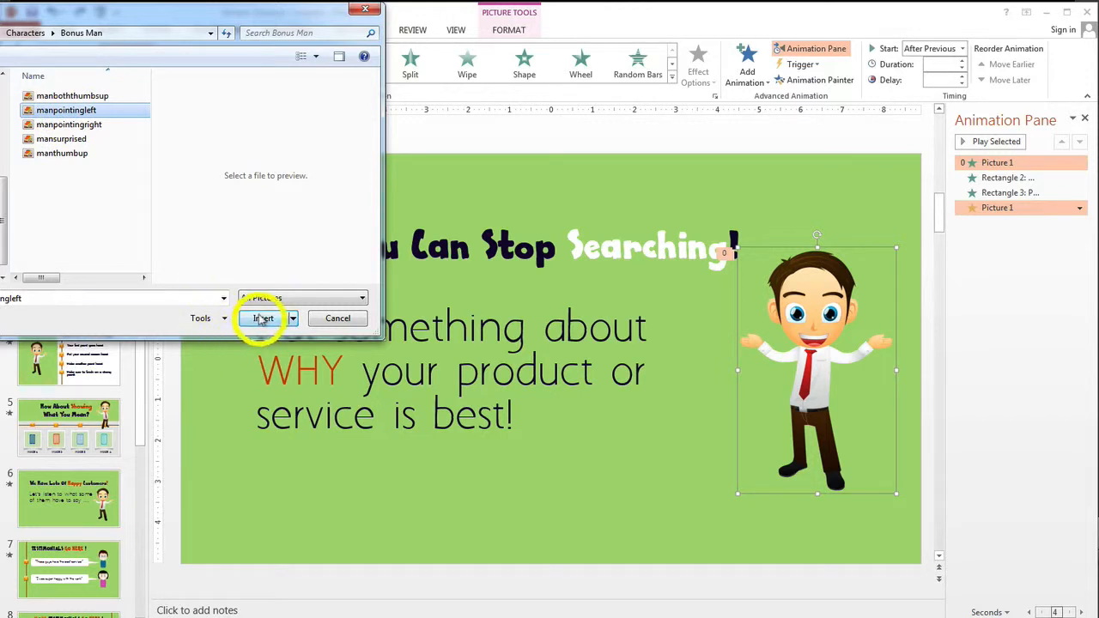
click(261, 317)
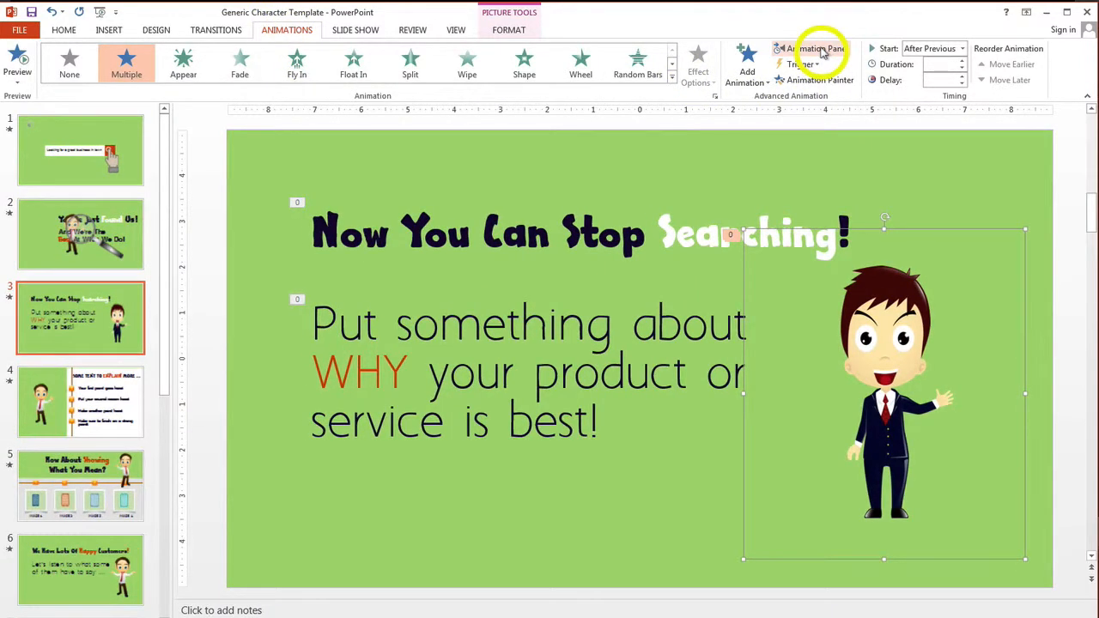
Reopen the Animation Pane, preview the slide's animations, and select the new pointing-man picture
click(818, 48)
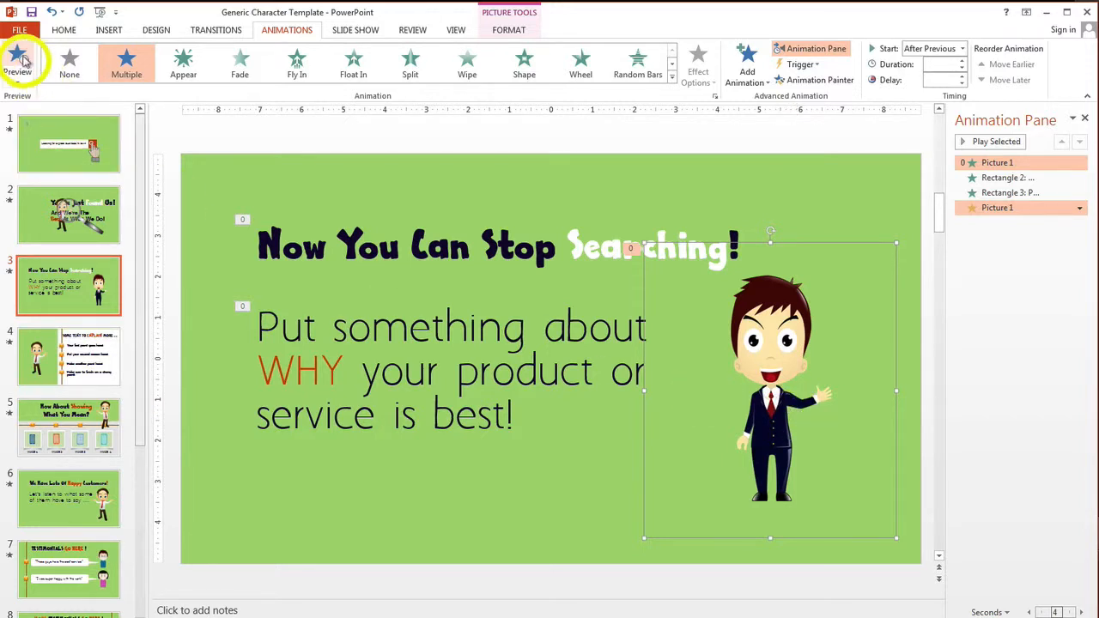
click(17, 61)
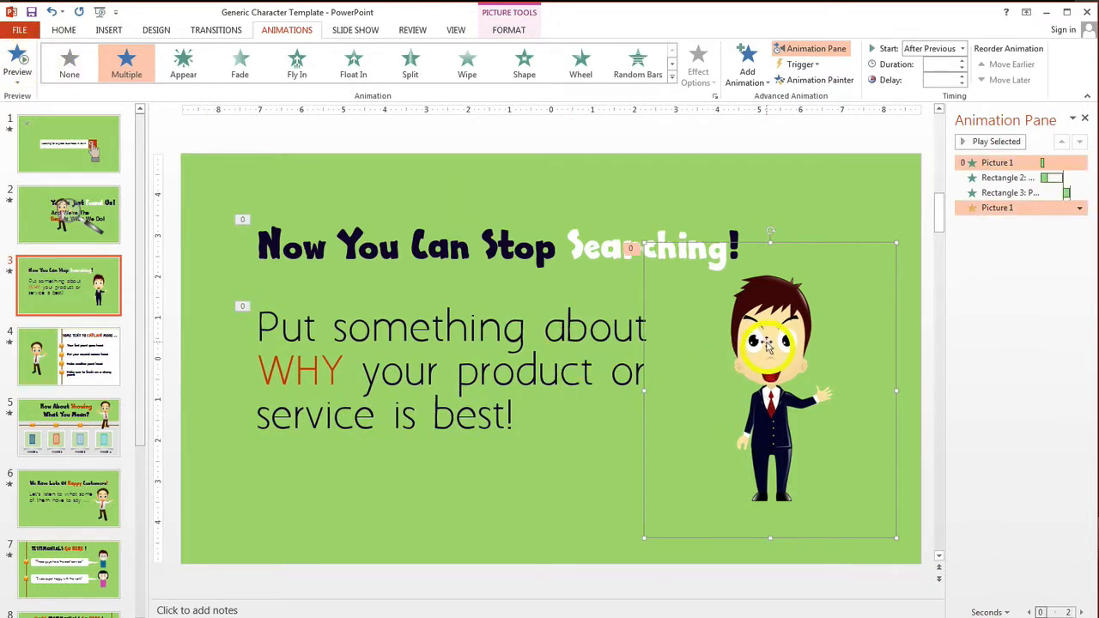
click(240, 62)
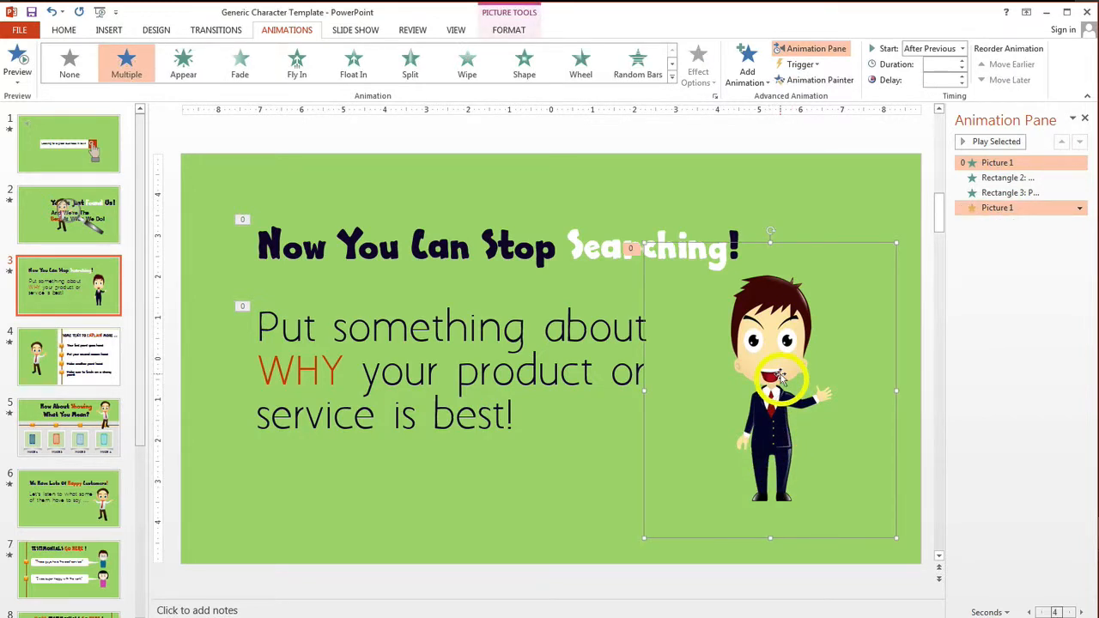
Delete the pointing-man picture, leaving only the two text boxes' animations listed
key(delete)
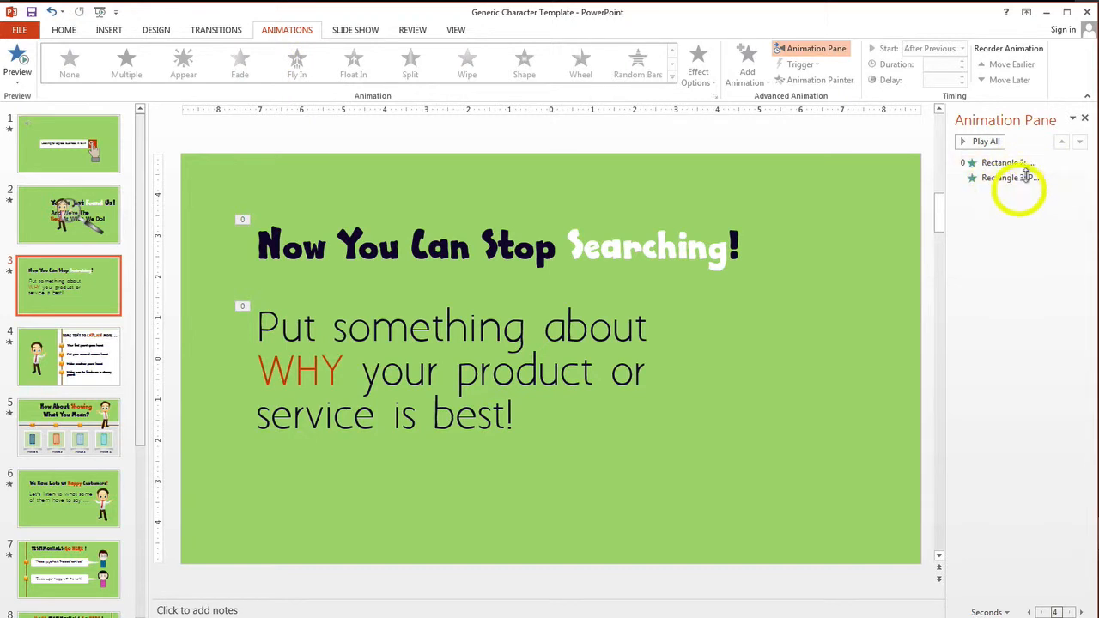
click(1016, 177)
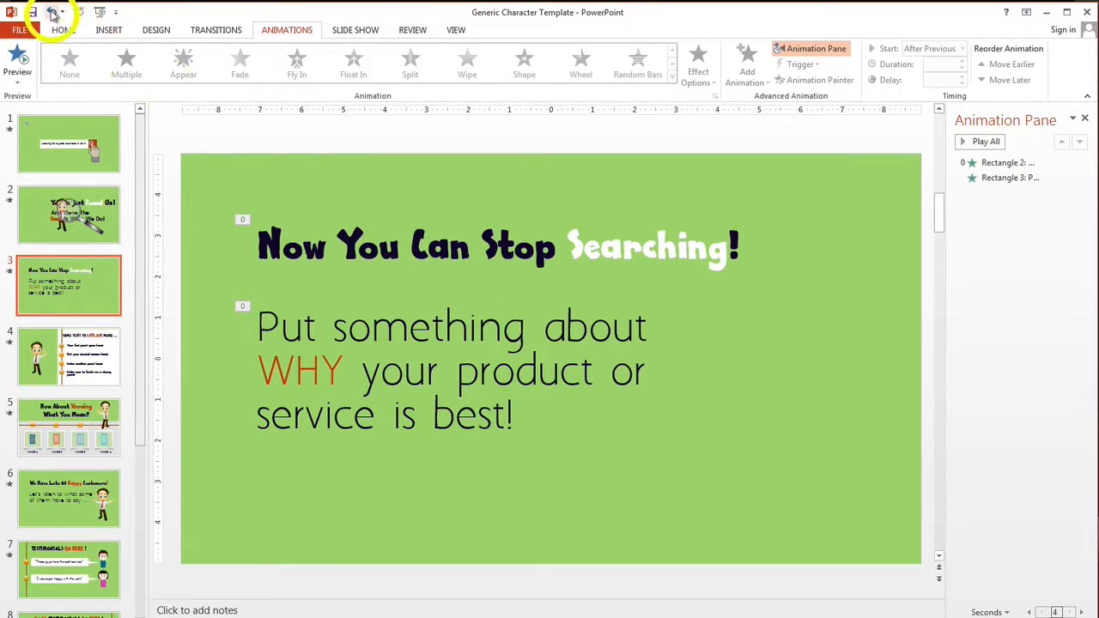
Undo the deletion to restore the picture with its animations, then show its context menu
click(769, 391)
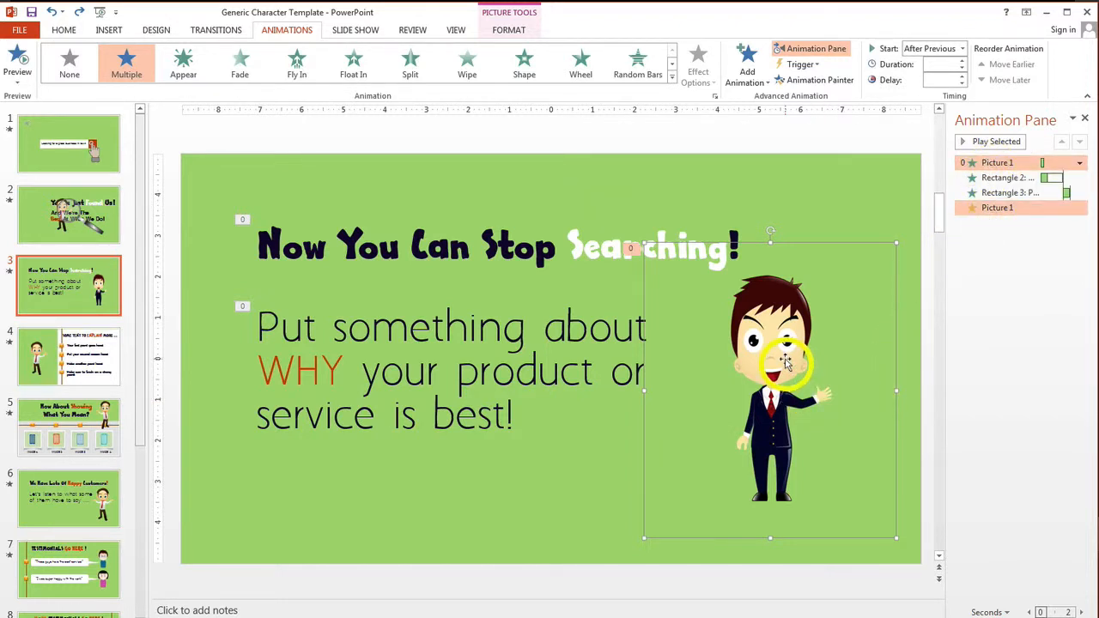
right_click(786, 360)
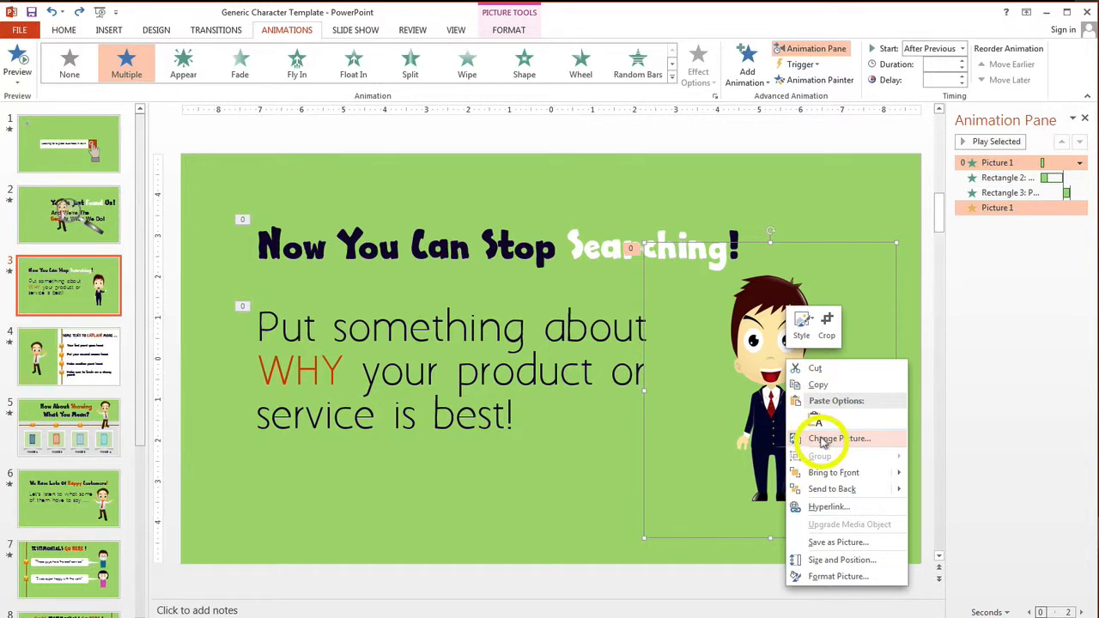